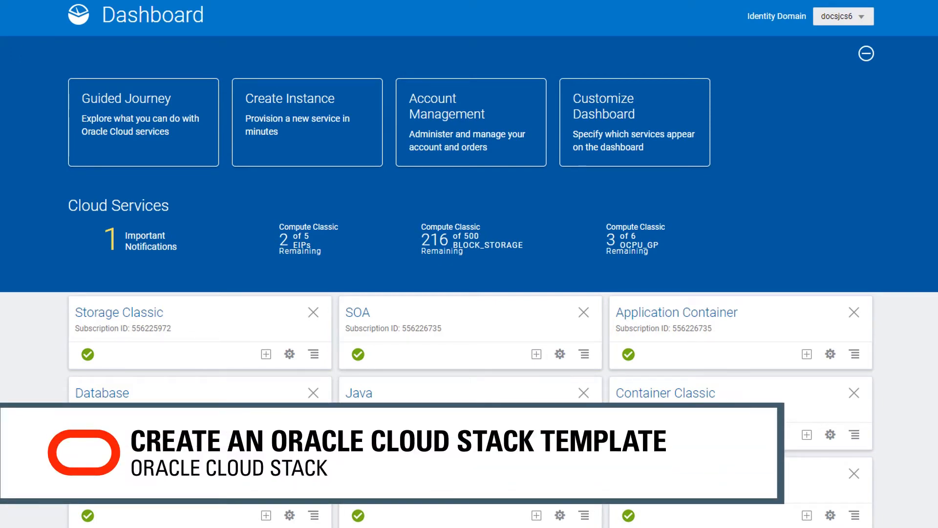
Step: Open the Database service console from its tile menu on the dashboard
{"action": "scroll", "scroll_direction": "down", "scroll_amount": 3}
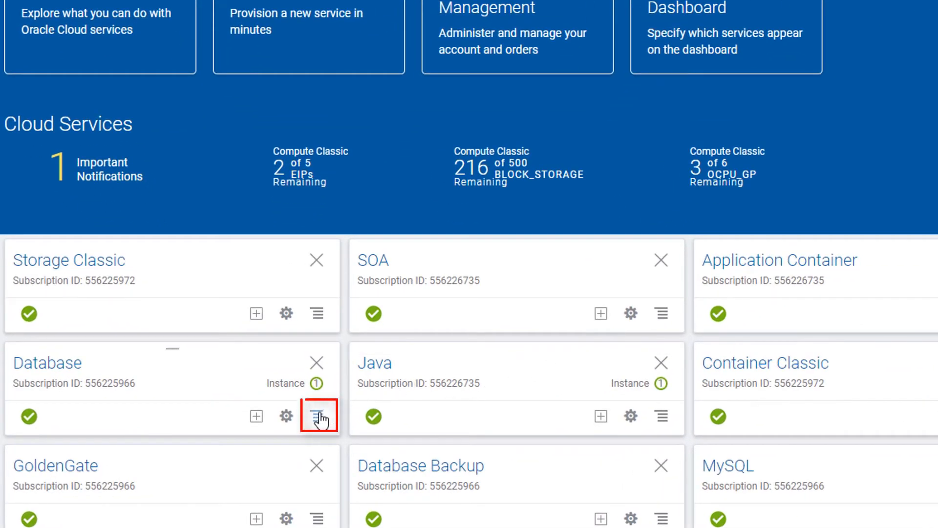
{"action": "left_click", "coordinate": [319, 416]}
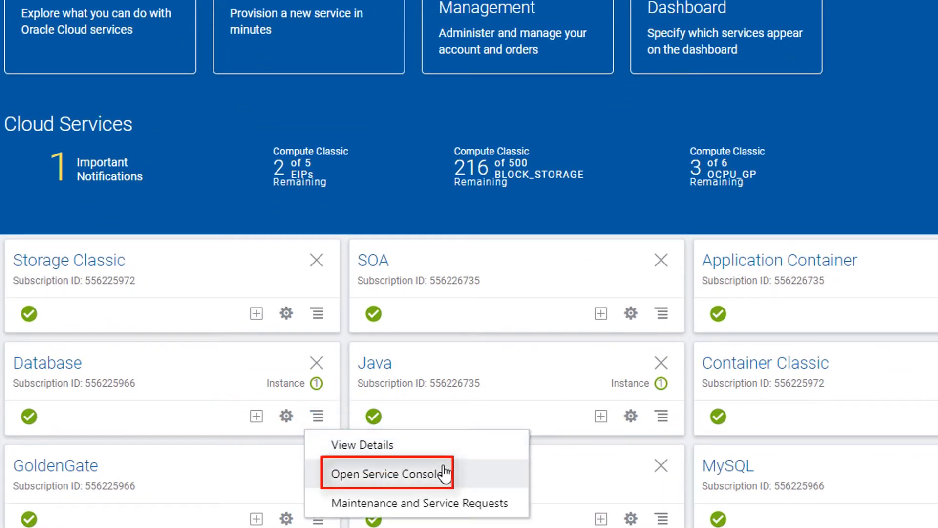
{"action": "left_click", "coordinate": [388, 473]}
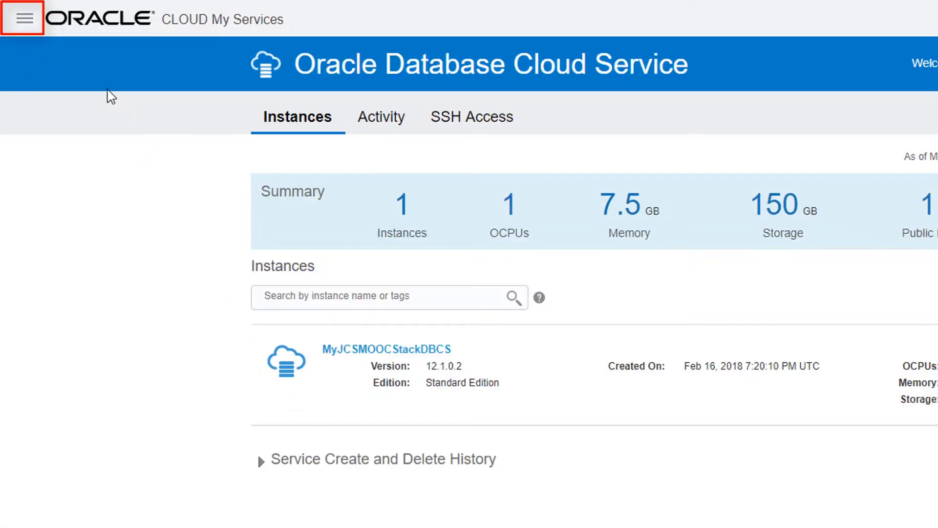
Step: Navigate to Cloud Stack and show the unpublished stack templates list
{"action": "left_click", "coordinate": [23, 18]}
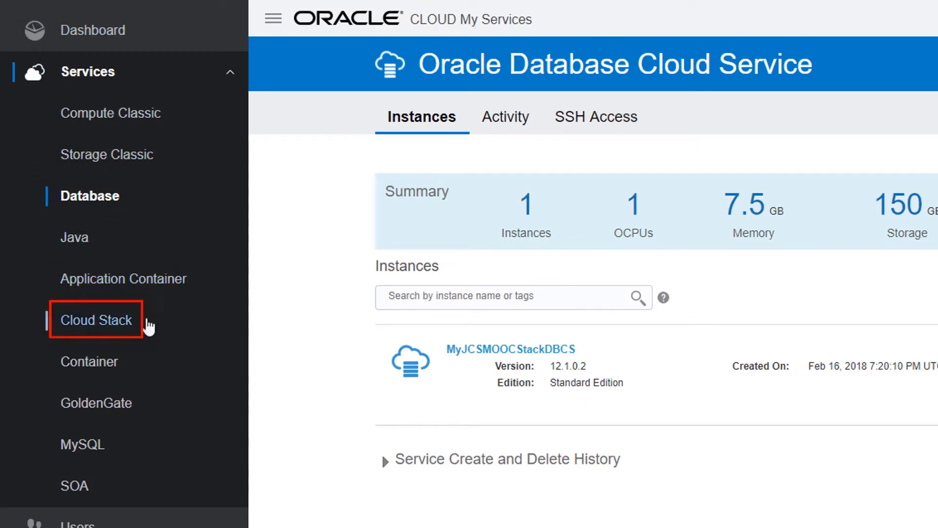
{"action": "left_click", "coordinate": [96, 321]}
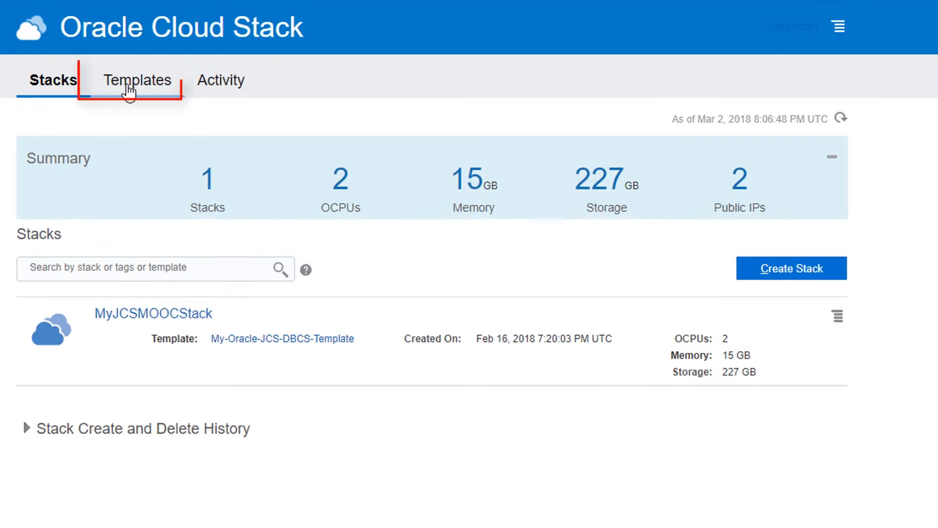
{"action": "left_click", "coordinate": [137, 79]}
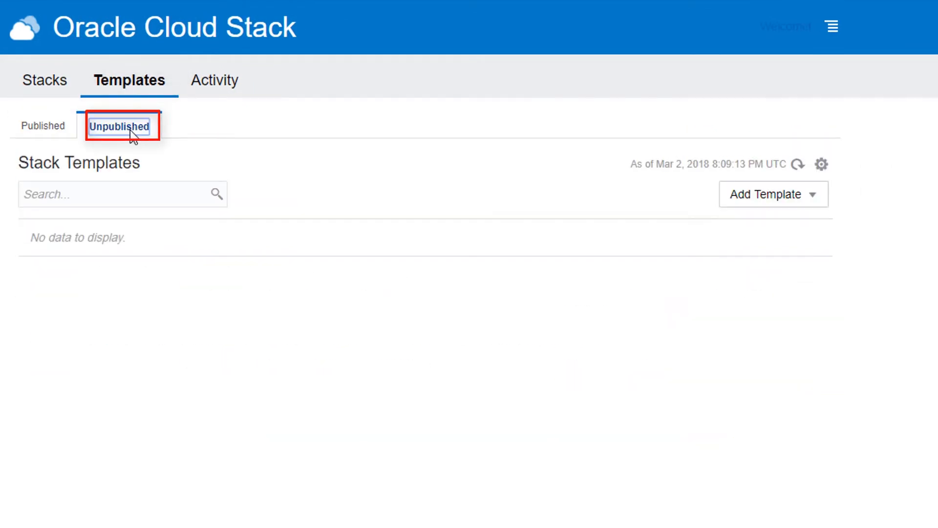
{"action": "left_click", "coordinate": [773, 194]}
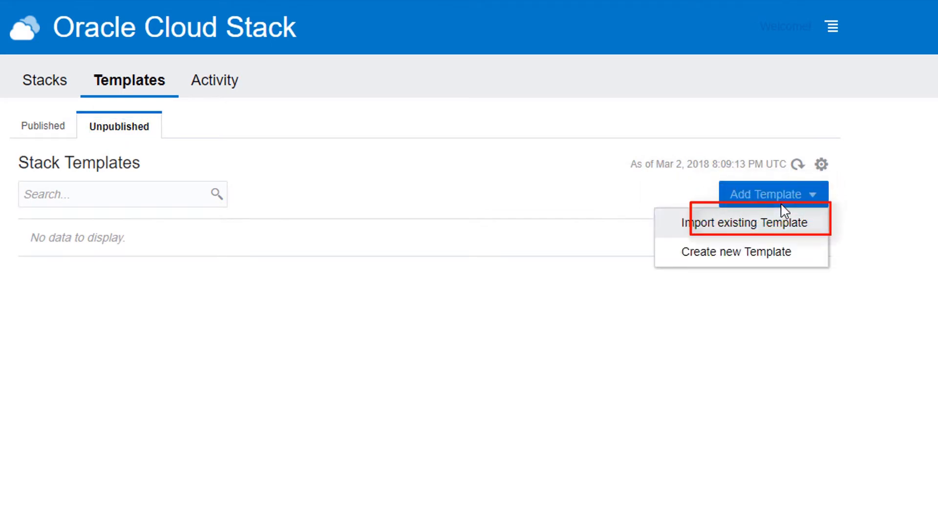
{"action": "mouse_move", "coordinate": [778, 251]}
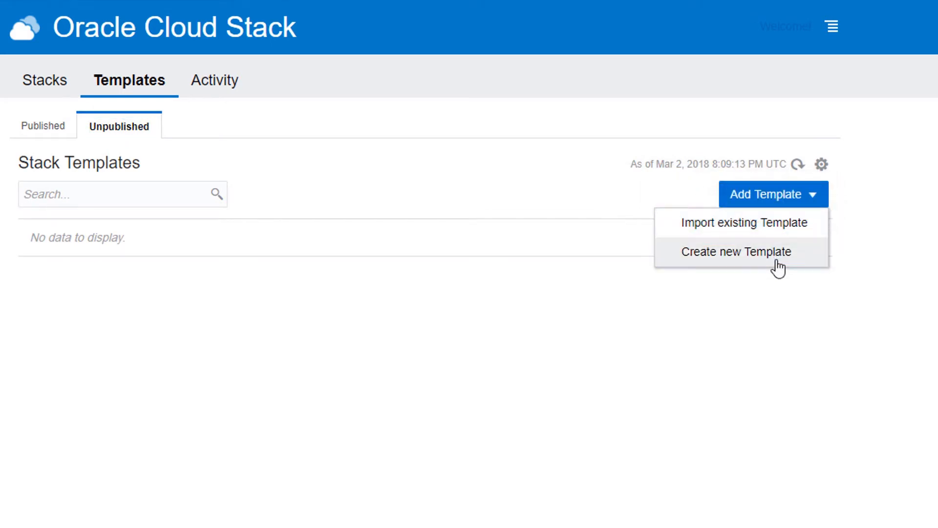
Step: Create a new template named MyStackTemplate described as 'My first template'
{"action": "left_click", "coordinate": [736, 251]}
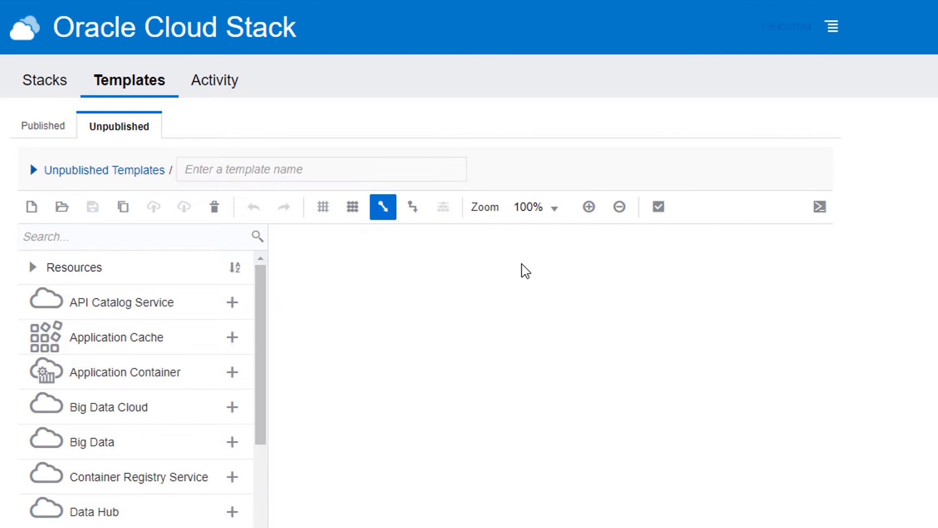
{"action": "type", "text": "MyStackTemplate"}
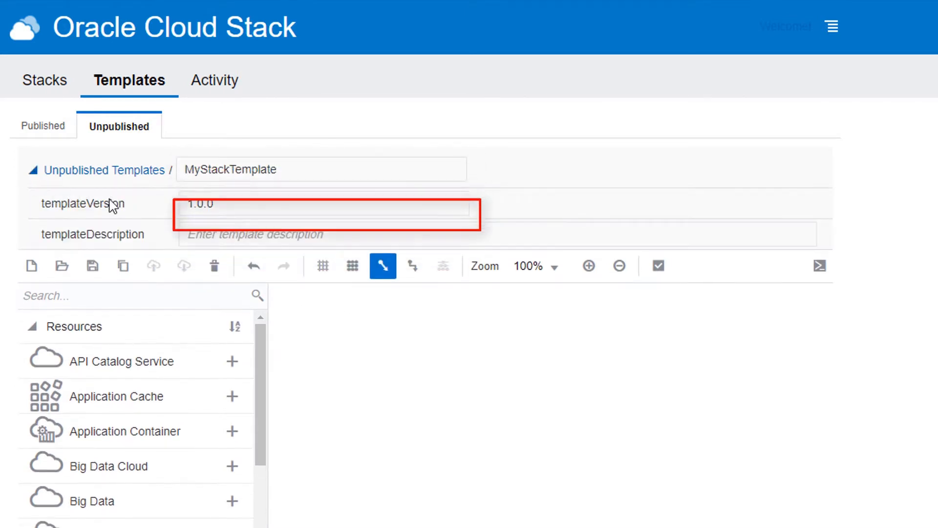
{"action": "type", "text": "My first template"}
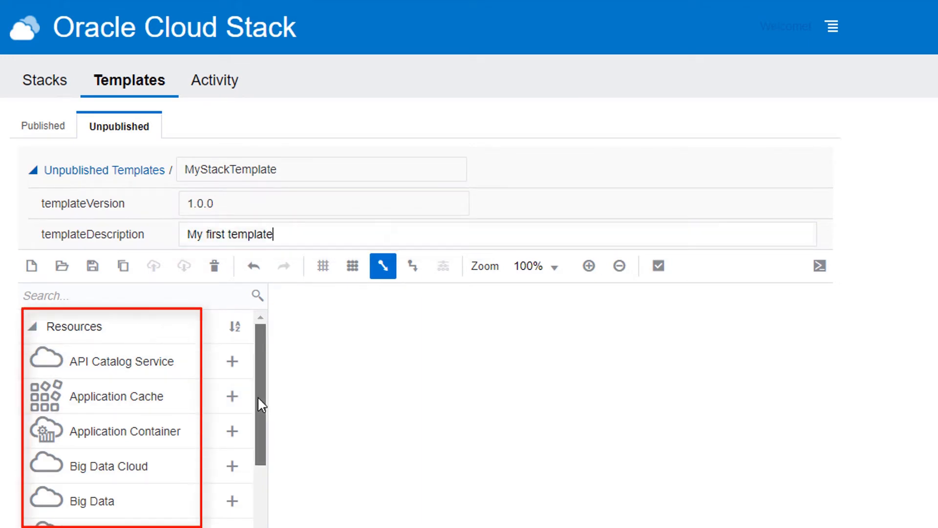
Step: Drag Cloud Storage and Database from the Resources palette onto the canvas
{"action": "scroll", "scroll_direction": "down", "scroll_amount": 3}
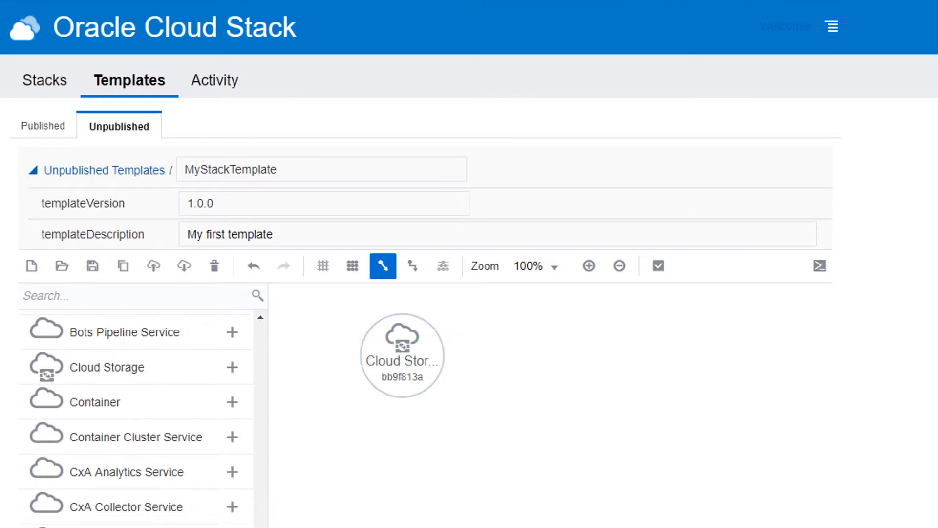
{"action": "scroll", "scroll_direction": "down", "scroll_amount": 3}
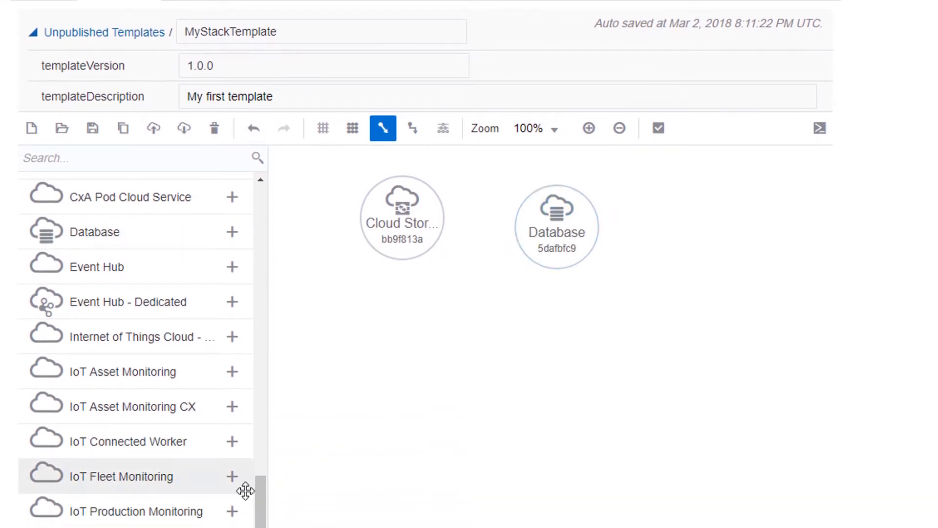
{"action": "scroll", "scroll_direction": "down", "scroll_amount": 3}
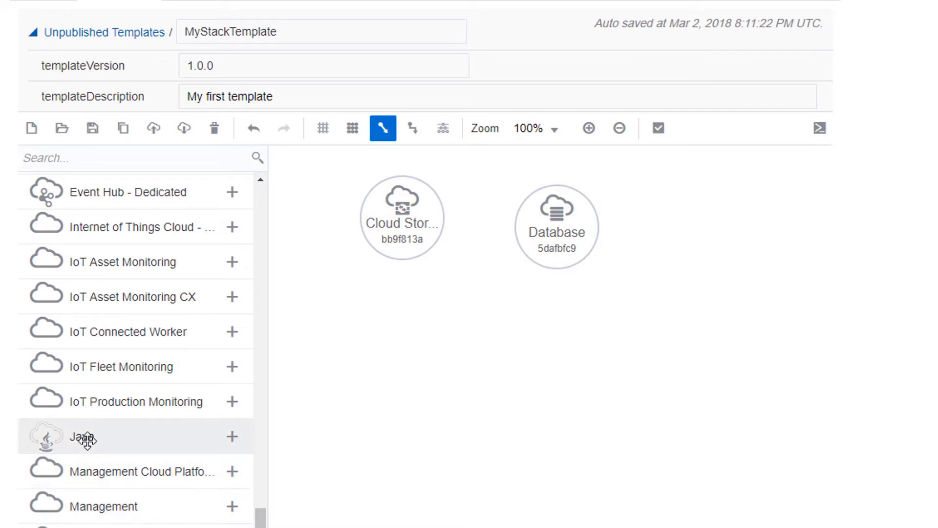
{"action": "mouse_move", "coordinate": [473, 329]}
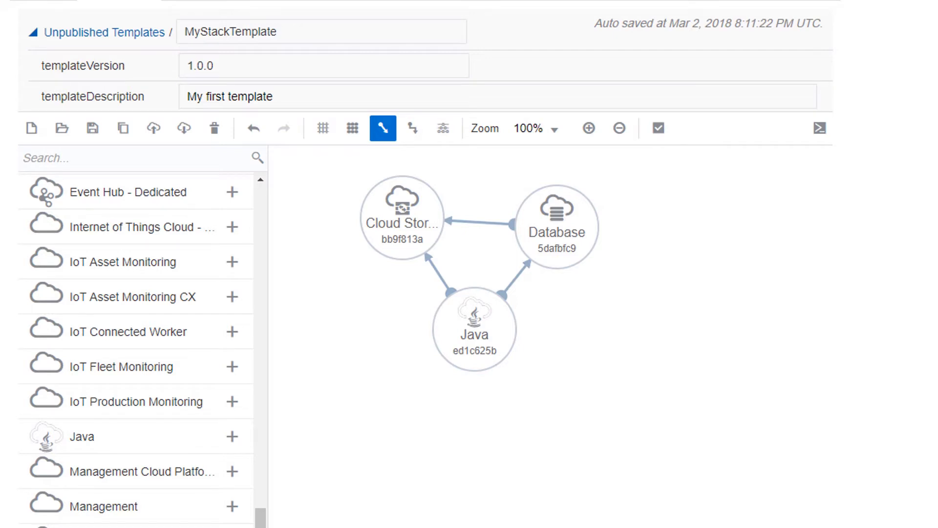
Step: Add a new parameter from the Parameters section of the palette
{"action": "scroll", "scroll_direction": "down", "scroll_amount": 3}
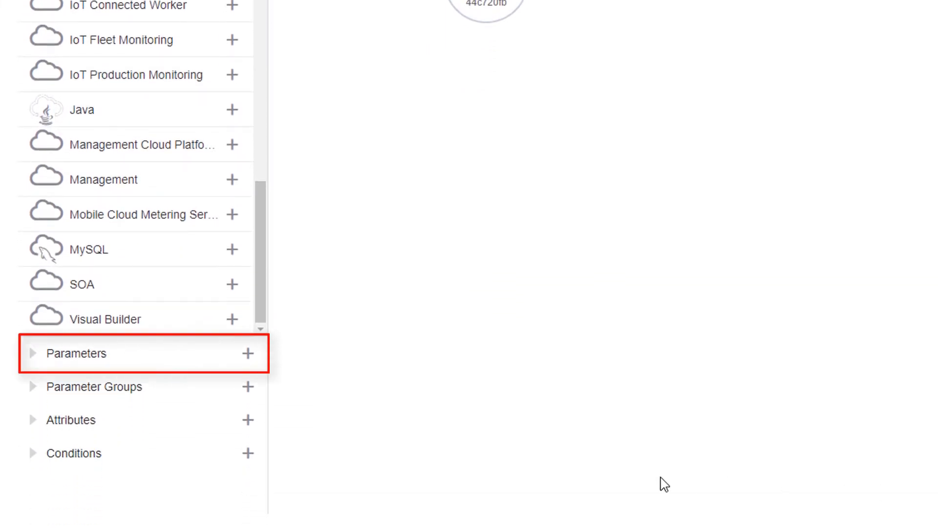
{"action": "mouse_move", "coordinate": [248, 353]}
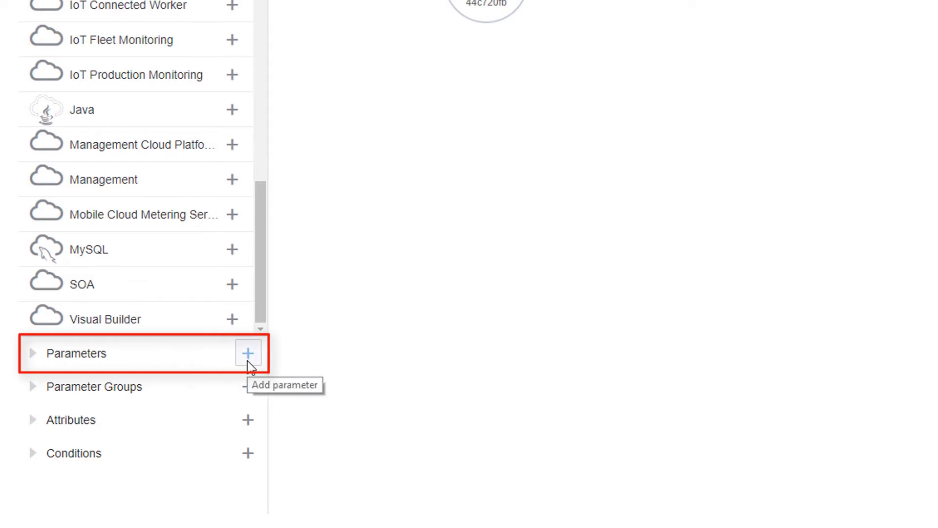
{"action": "left_click", "coordinate": [248, 353]}
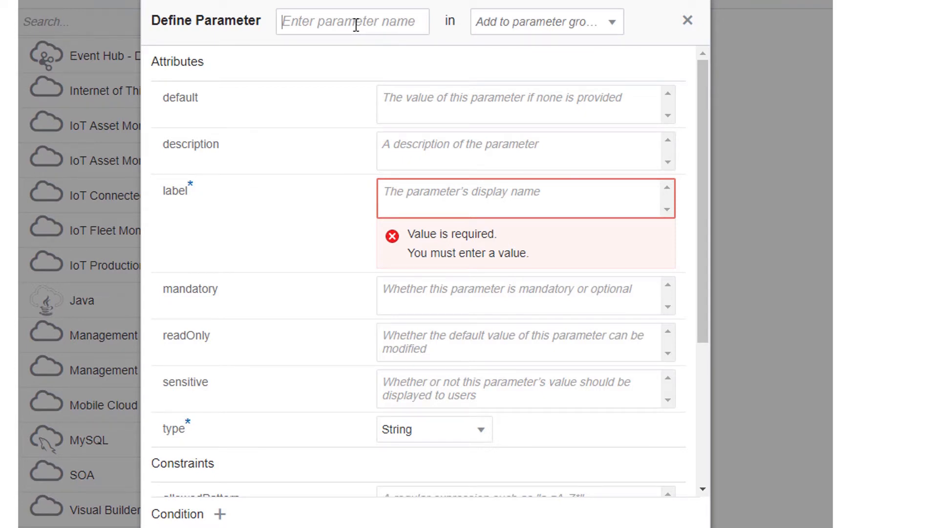
Step: Name it systemPassword, label System Password, mandatory true, type Password, with its description
{"action": "type", "text": "sys"}
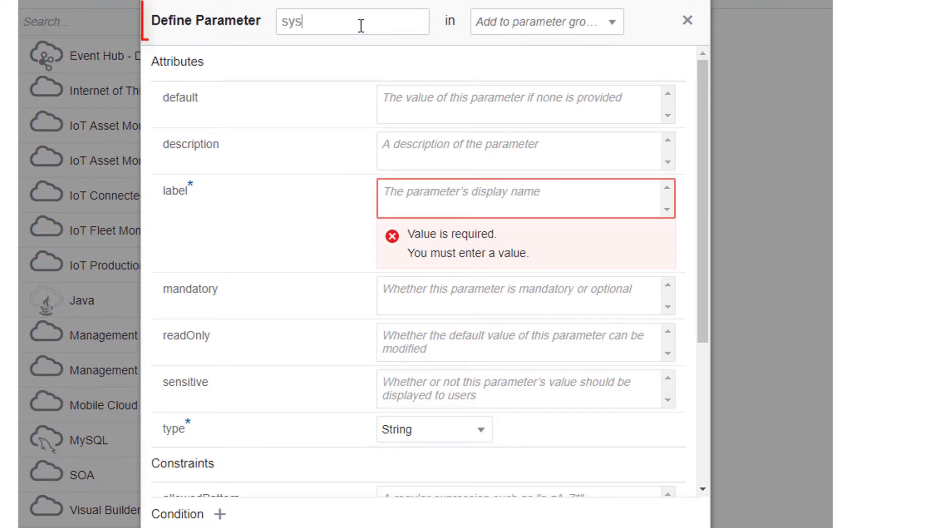
{"action": "type", "text": "temPassword"}
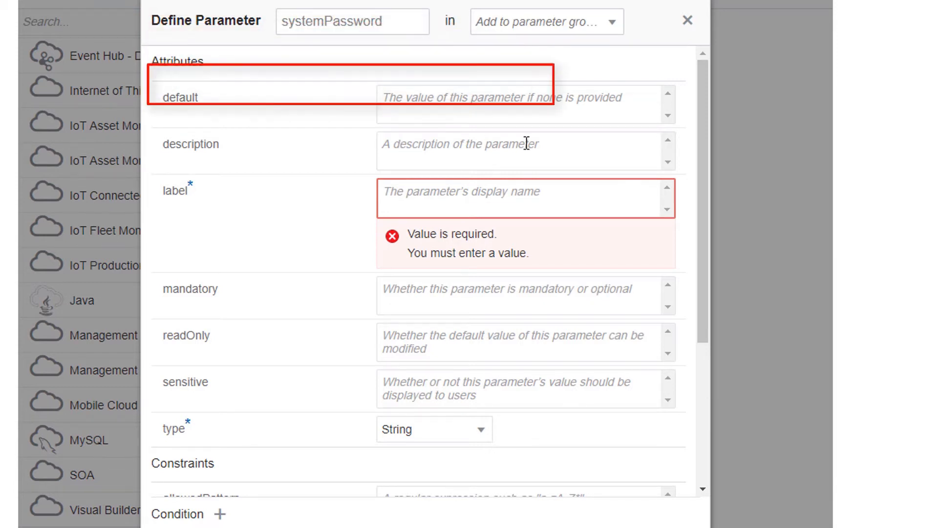
{"action": "type", "text": "The database and WebLogic system password"}
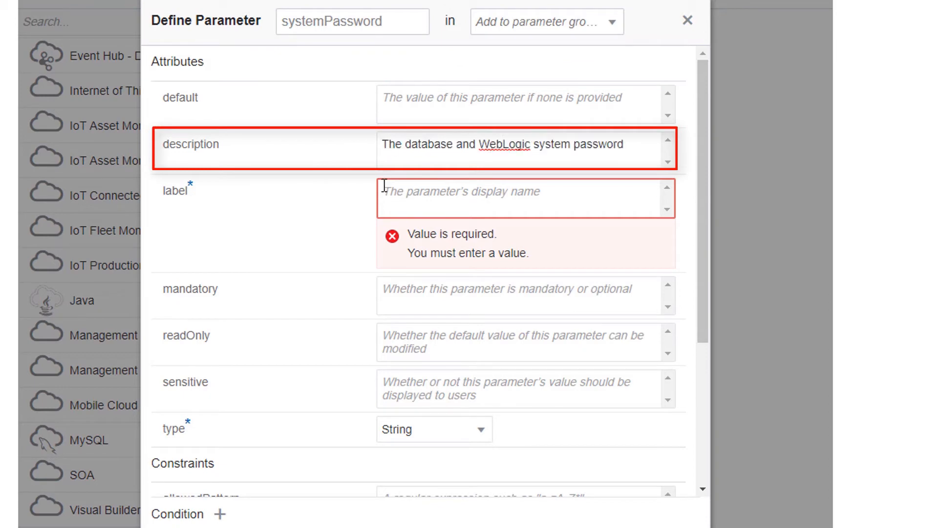
{"action": "type", "text": "System Password"}
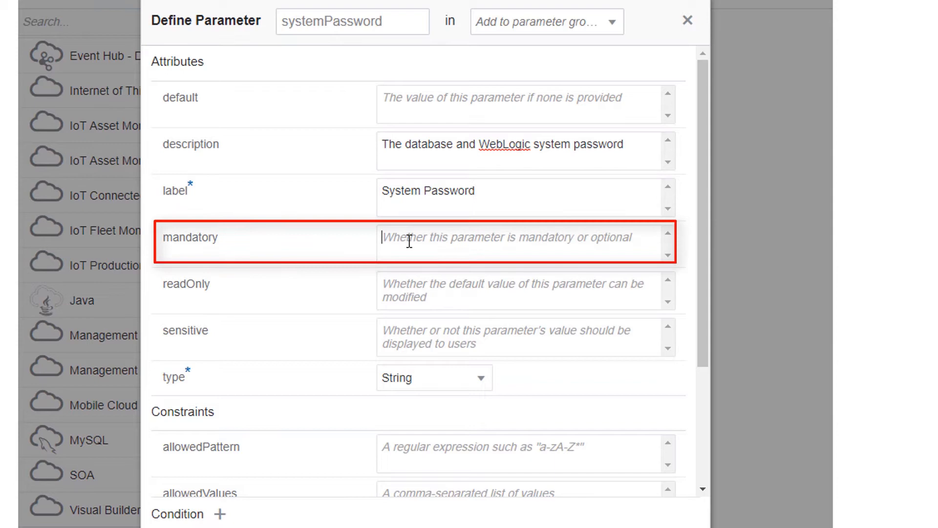
{"action": "type", "text": "true"}
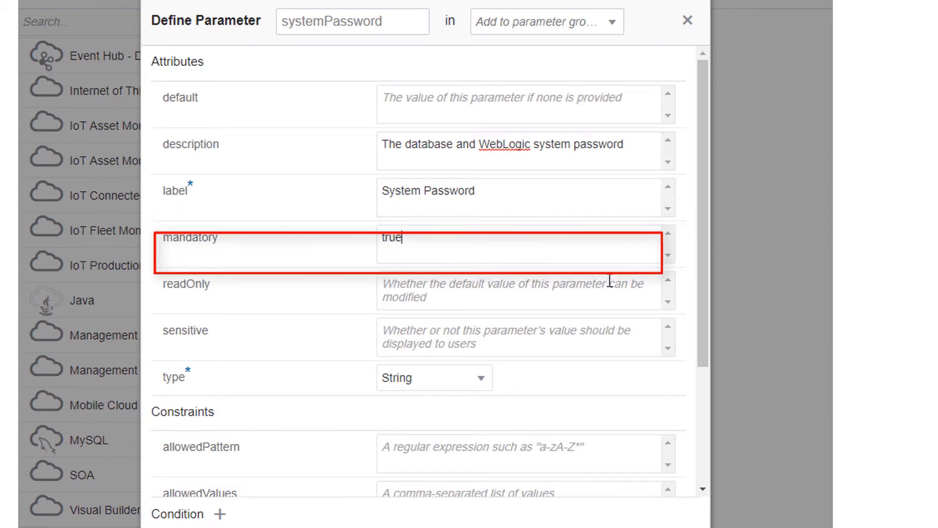
{"action": "left_click", "coordinate": [434, 378]}
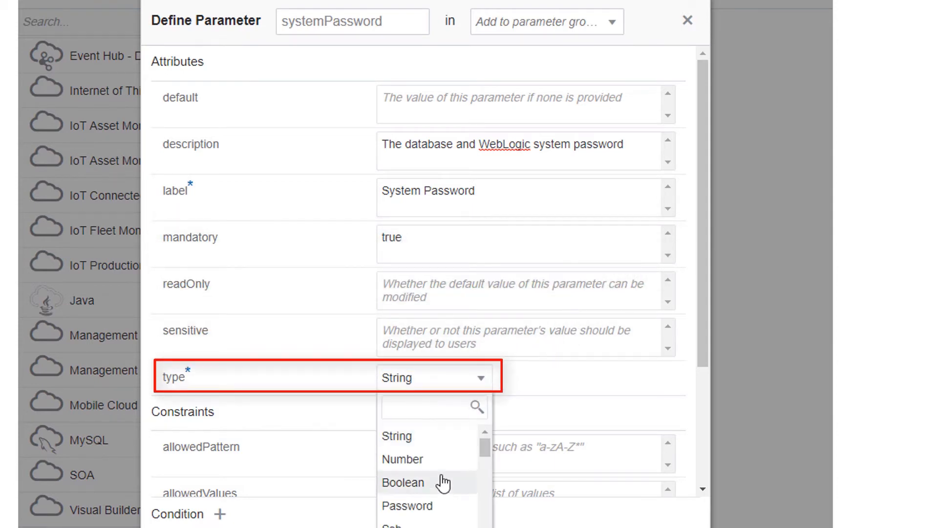
{"action": "left_click", "coordinate": [406, 505]}
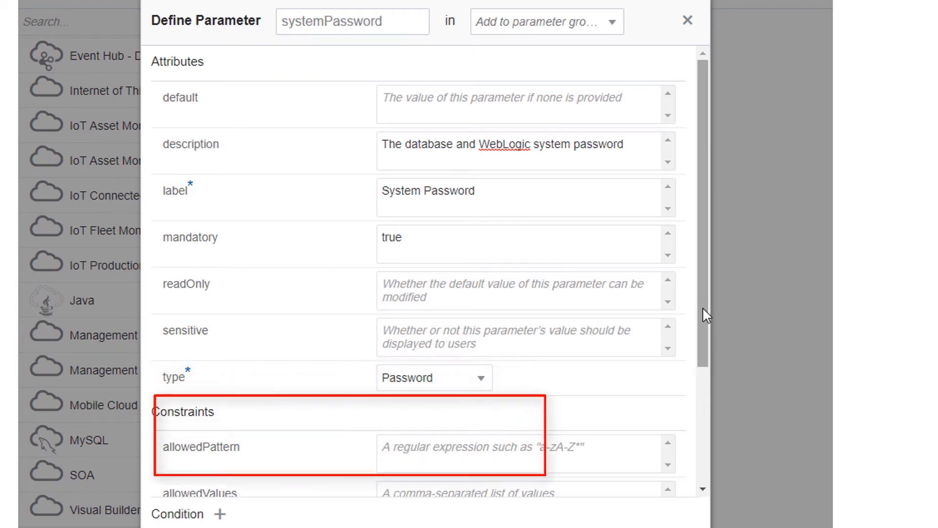
Step: Constrain systemPassword to maxLength 20 and minLength 8 and apply the changes
{"action": "scroll", "scroll_direction": "down", "scroll_amount": 3}
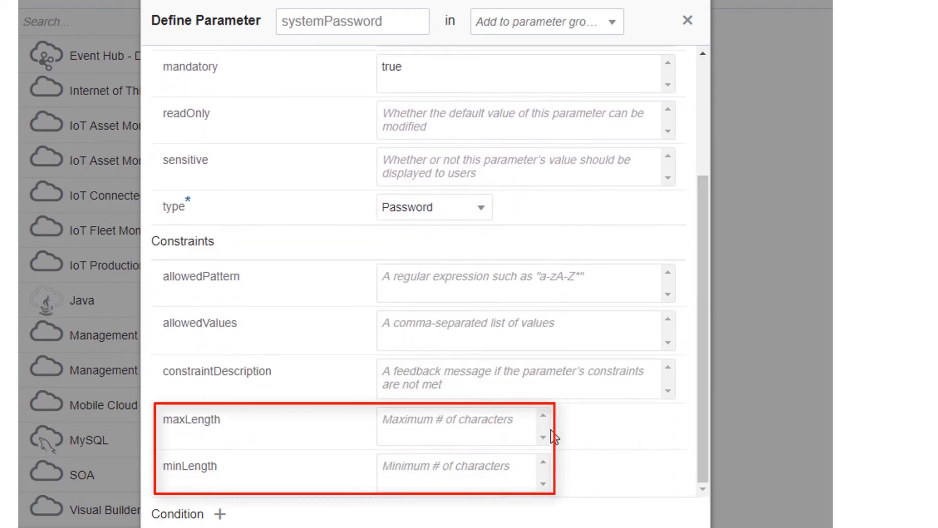
{"action": "type", "text": "20"}
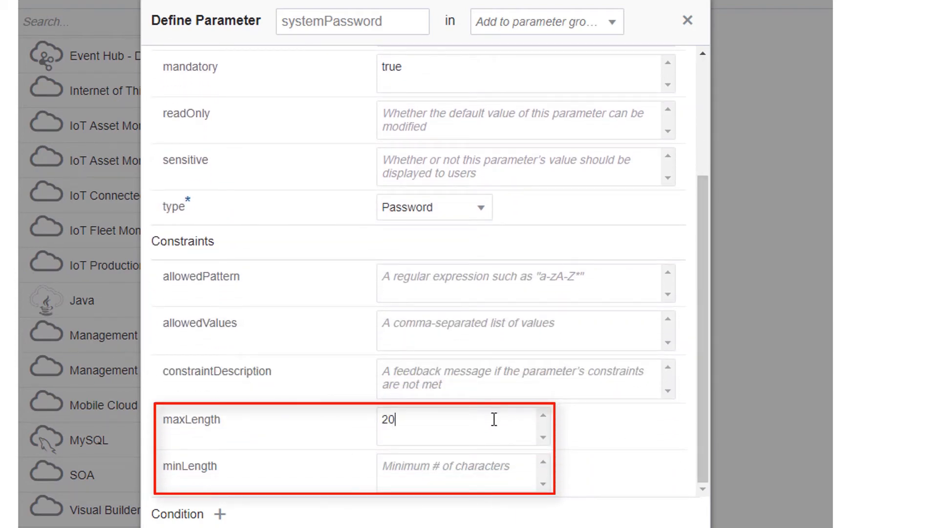
{"action": "type", "text": "8"}
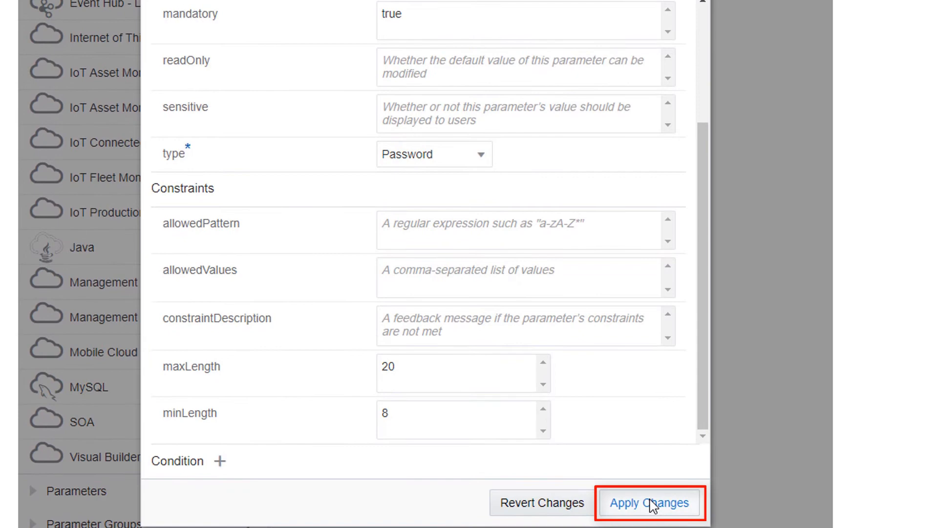
{"action": "left_click", "coordinate": [649, 503]}
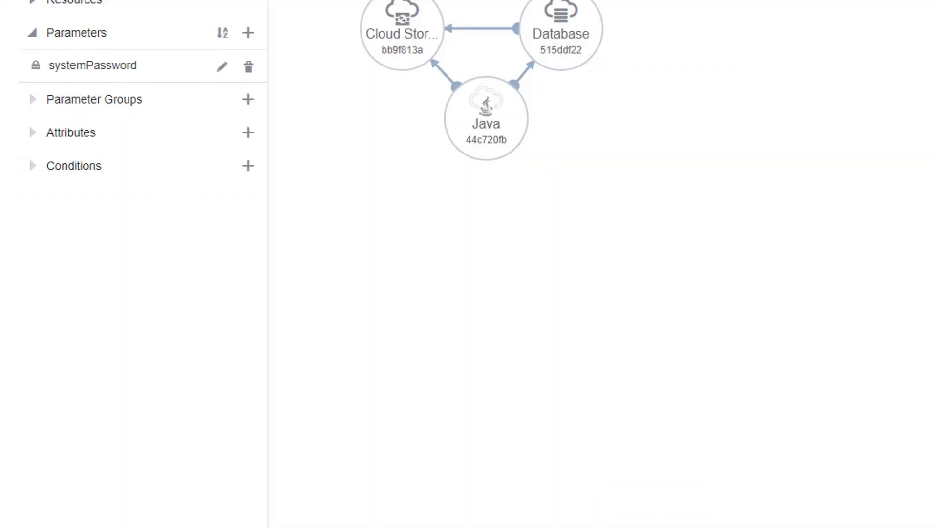
{"action": "mouse_move", "coordinate": [170, 94]}
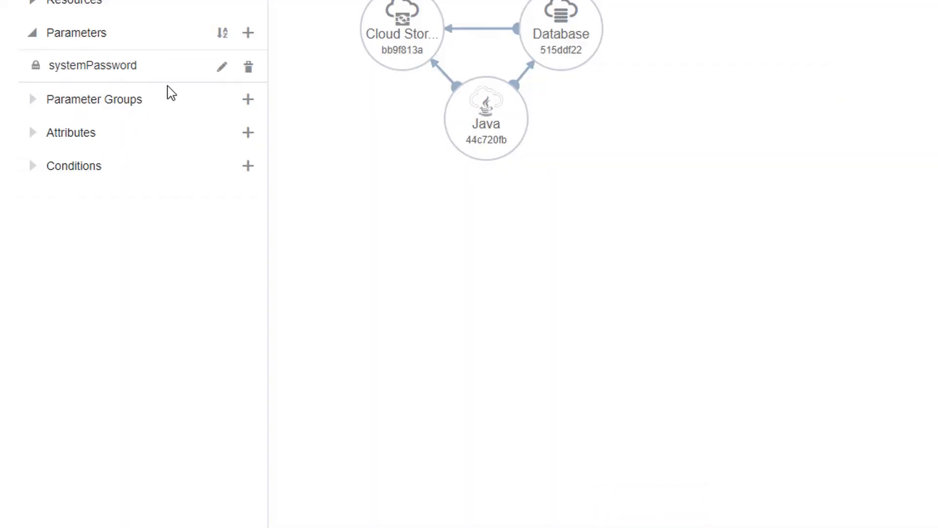
{"action": "mouse_move", "coordinate": [247, 33]}
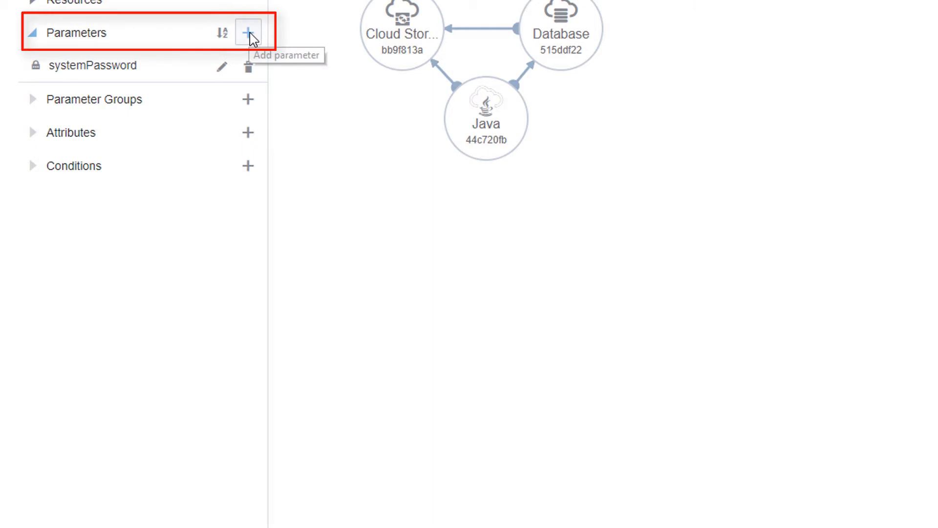
Step: Add mandatory Ssh parameter publicKey, labelled SSH Public Key, described 'Upload or generate SSH public key'
{"action": "left_click", "coordinate": [247, 33]}
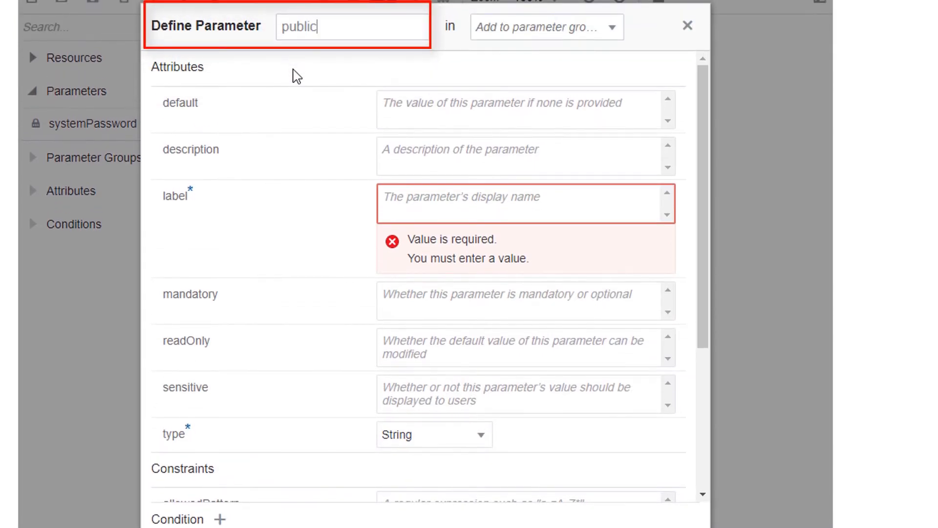
{"action": "type", "text": "Key"}
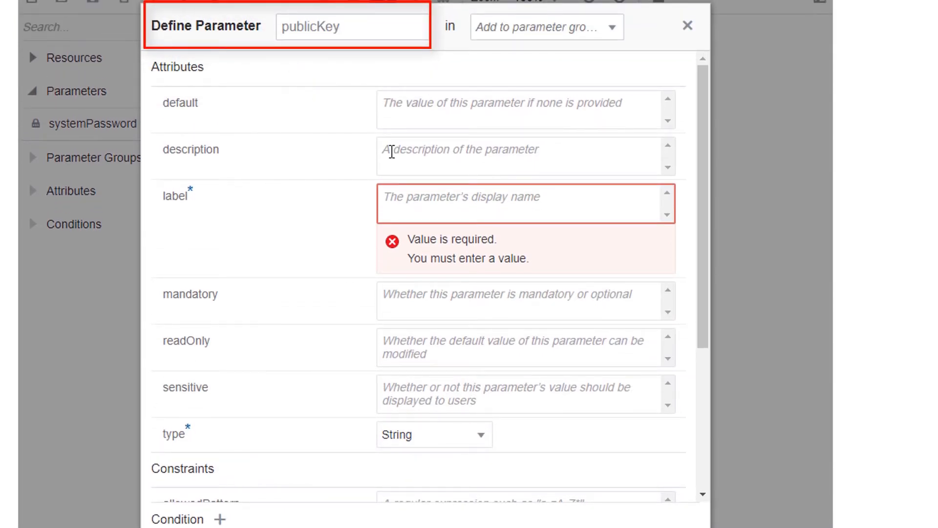
{"action": "type", "text": "Upload or generate SSH public key"}
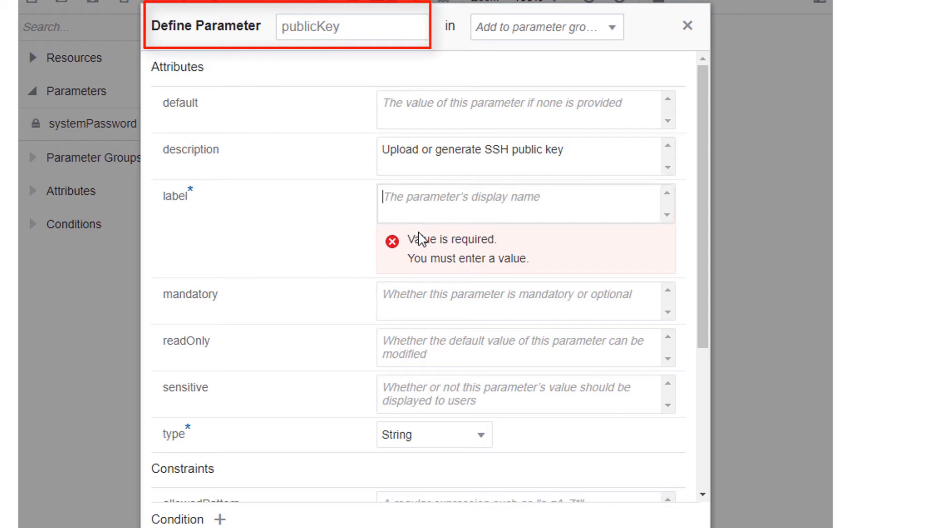
{"action": "type", "text": "SSH Public Key"}
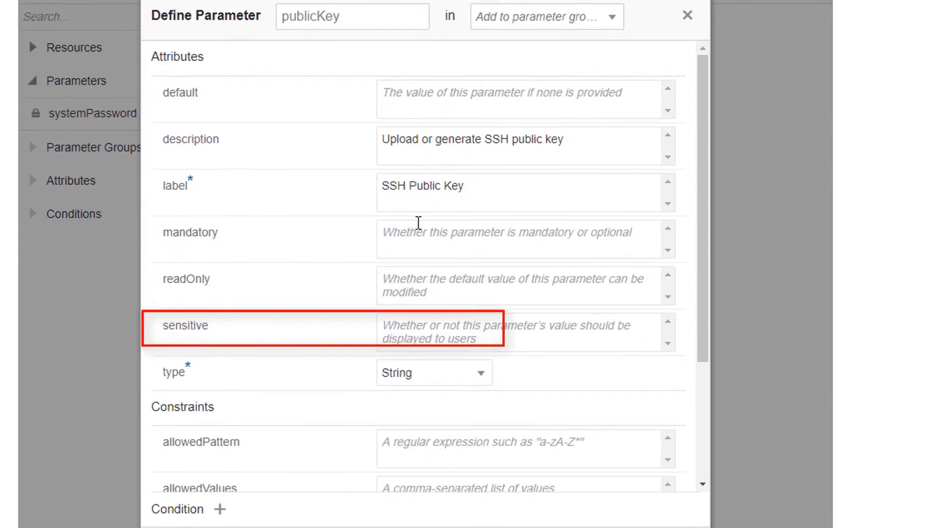
{"action": "type", "text": "true"}
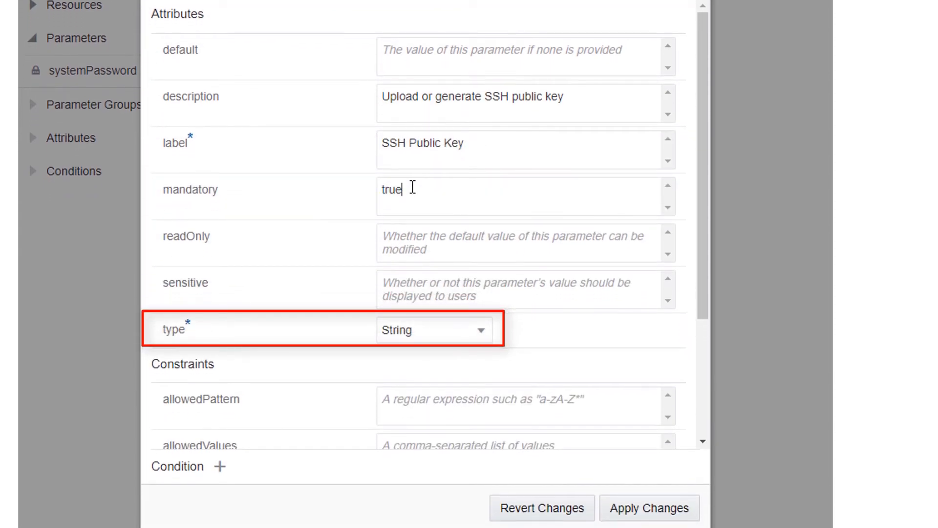
{"action": "left_click", "coordinate": [432, 329]}
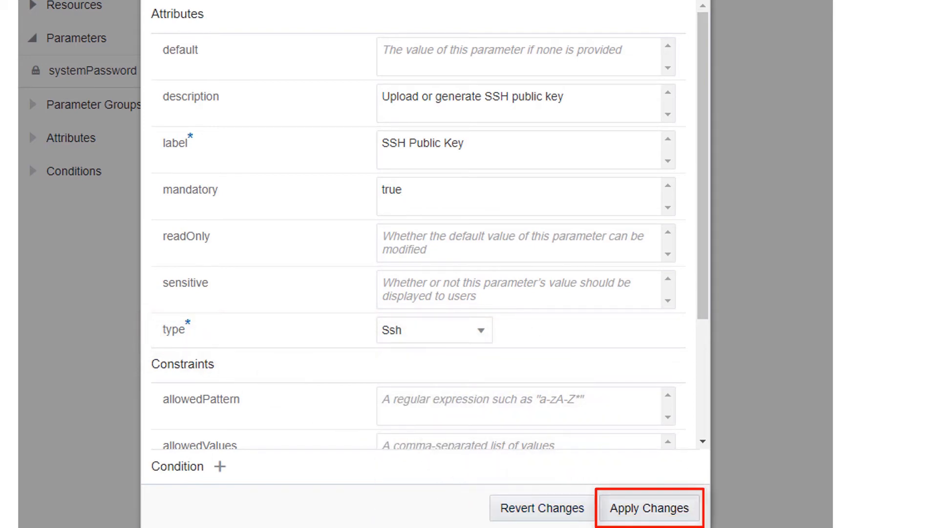
{"action": "left_click", "coordinate": [649, 507]}
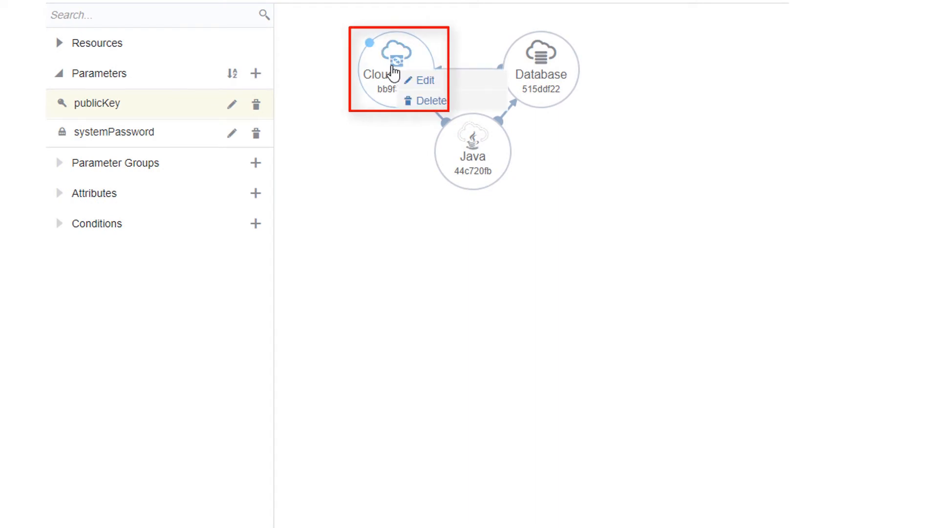
Step: Rename Cloud Storage to backupStorage with container, user and password values, and apply
{"action": "left_click", "coordinate": [426, 79]}
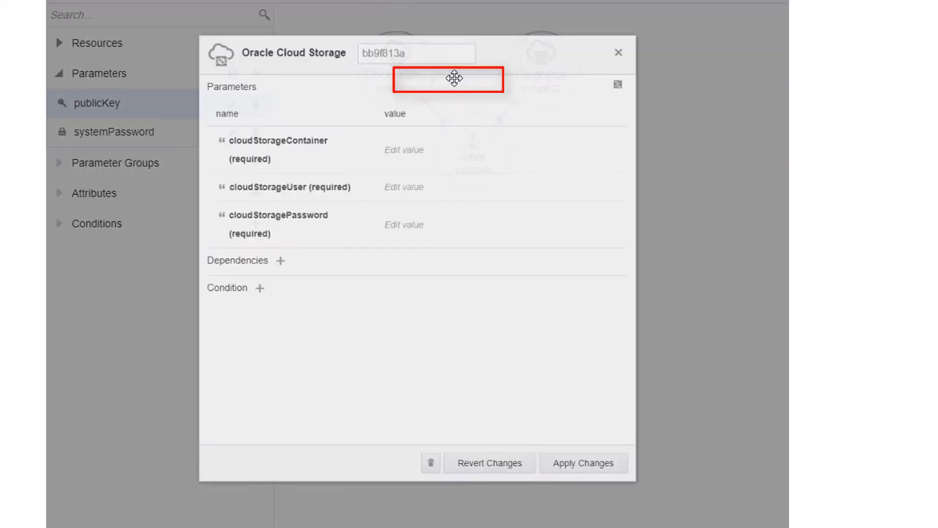
{"action": "type", "text": "backupStorage"}
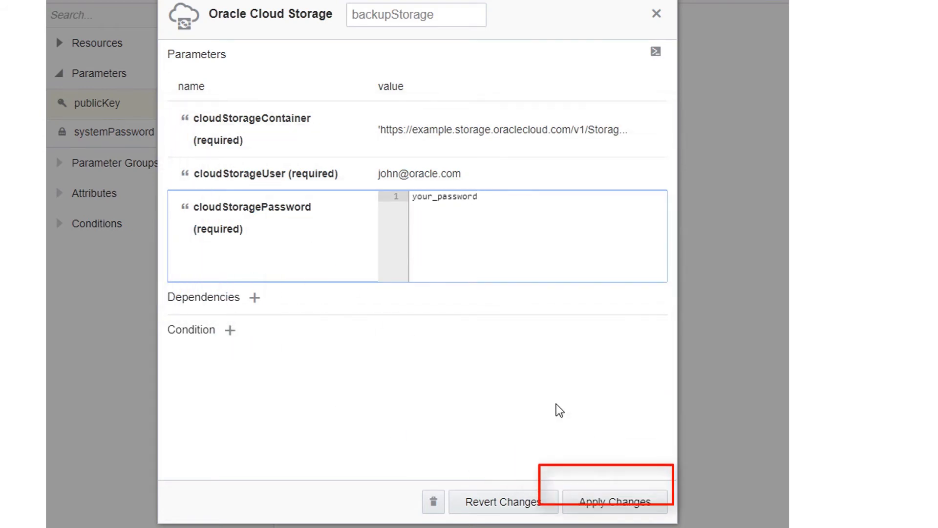
{"action": "left_click", "coordinate": [617, 502]}
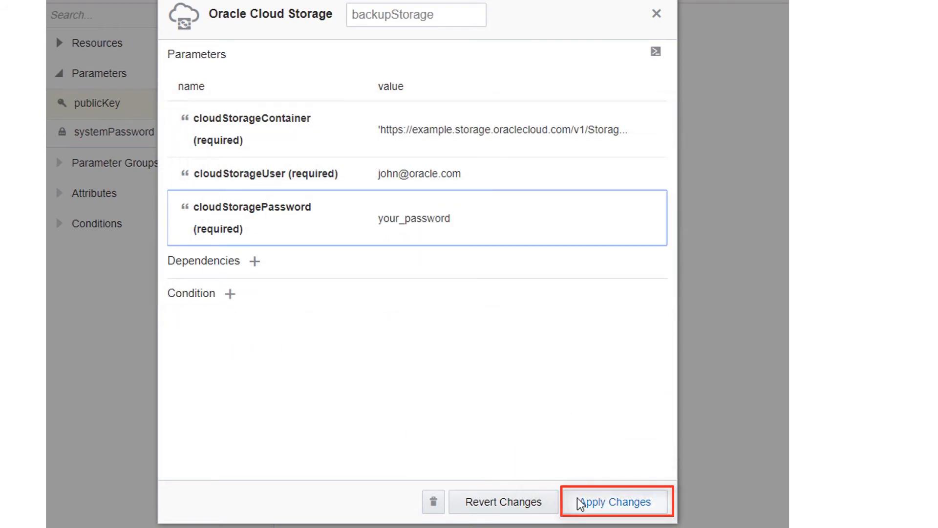
{"action": "left_click", "coordinate": [617, 502]}
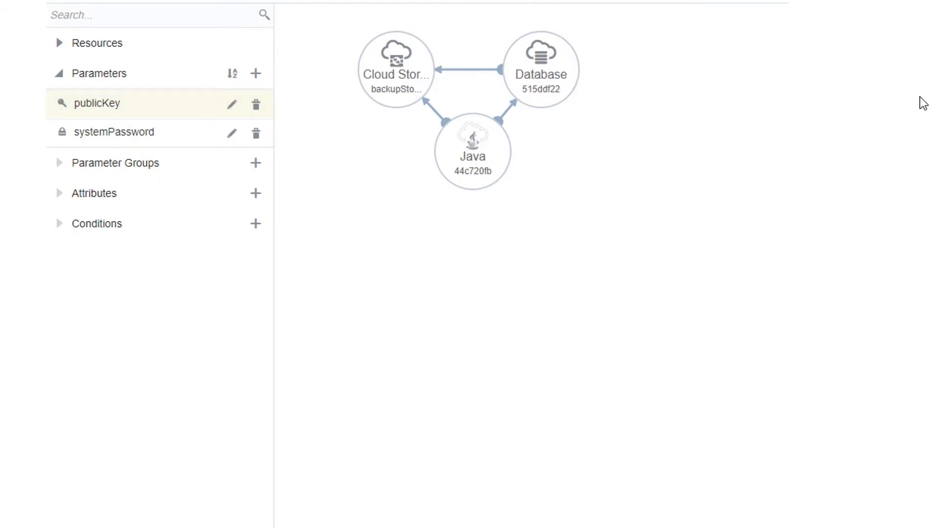
{"action": "double_click", "coordinate": [540, 68]}
{"action": "type", "text": "db"}
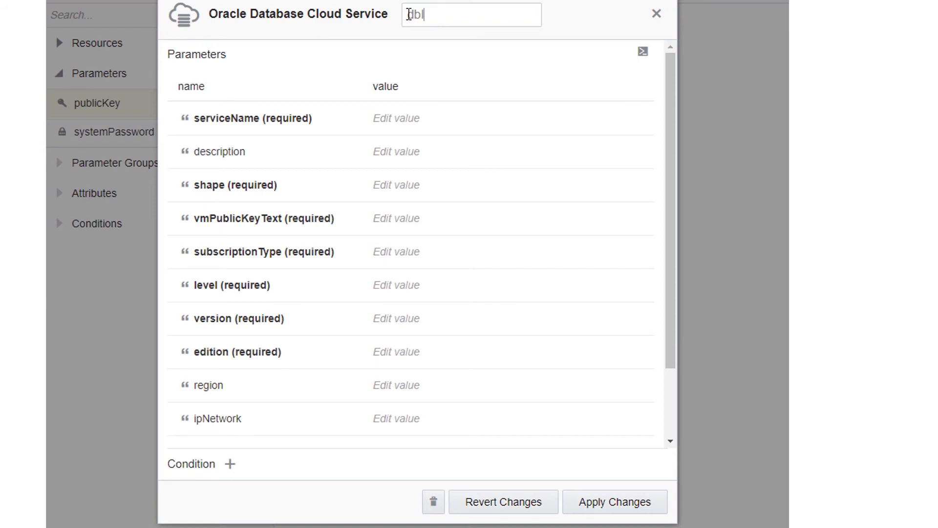
Step: Set service name MyJavaDB, shape oc3 and vmPublicKeyText from Fn::GetParam publicKey
{"action": "left_click", "coordinate": [396, 118]}
{"action": "type", "text": "MyJavaDB"}
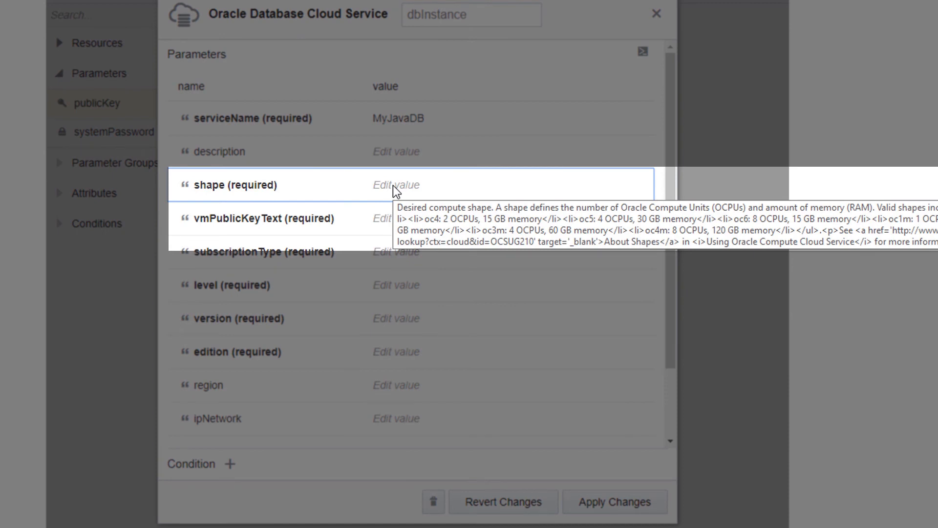
{"action": "left_click", "coordinate": [396, 185]}
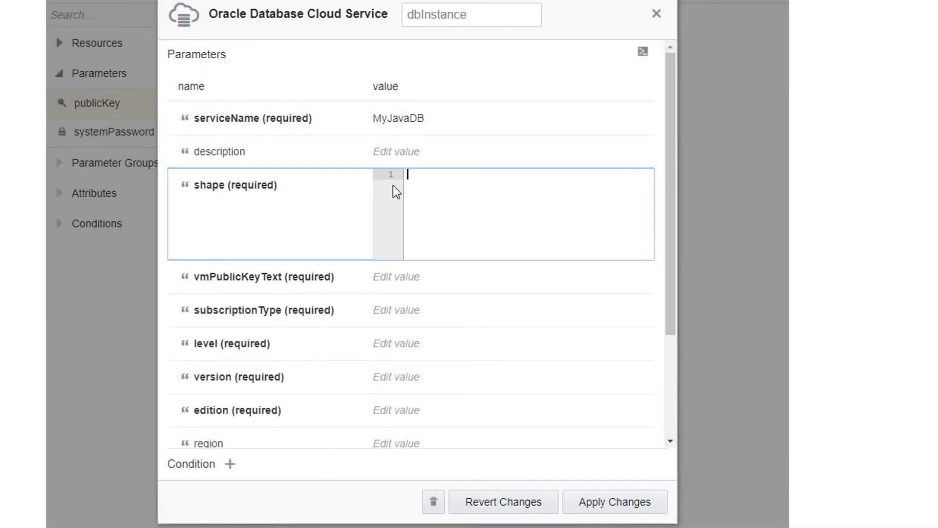
{"action": "type", "text": "oc3"}
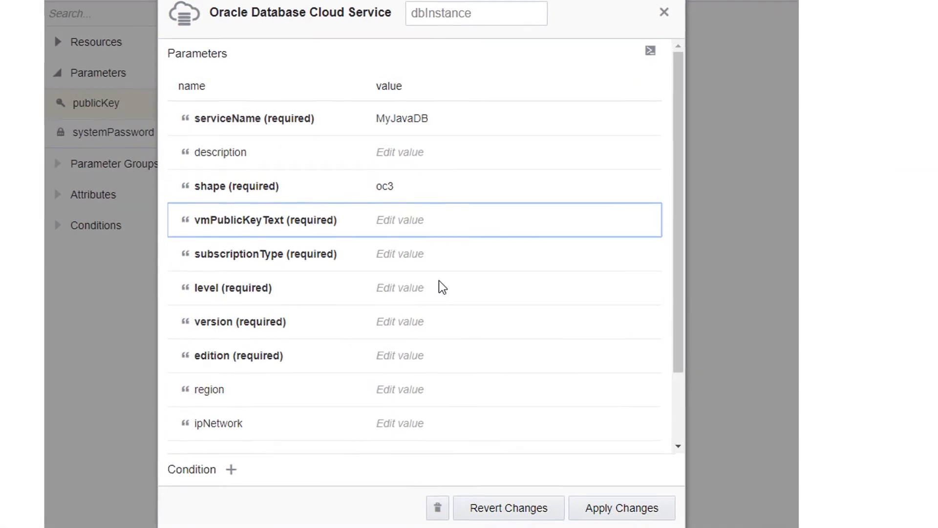
{"action": "left_click", "coordinate": [400, 220]}
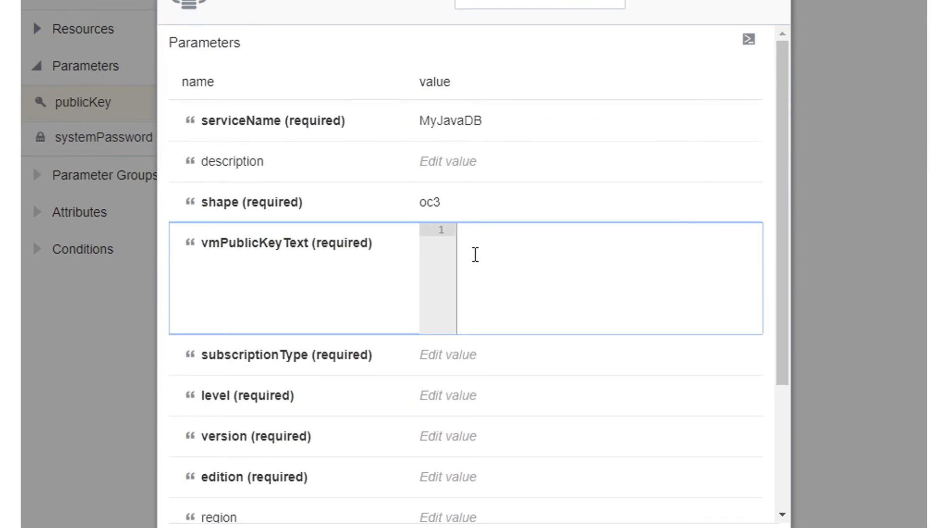
{"action": "type", "text": "Fn:GetParam': p"}
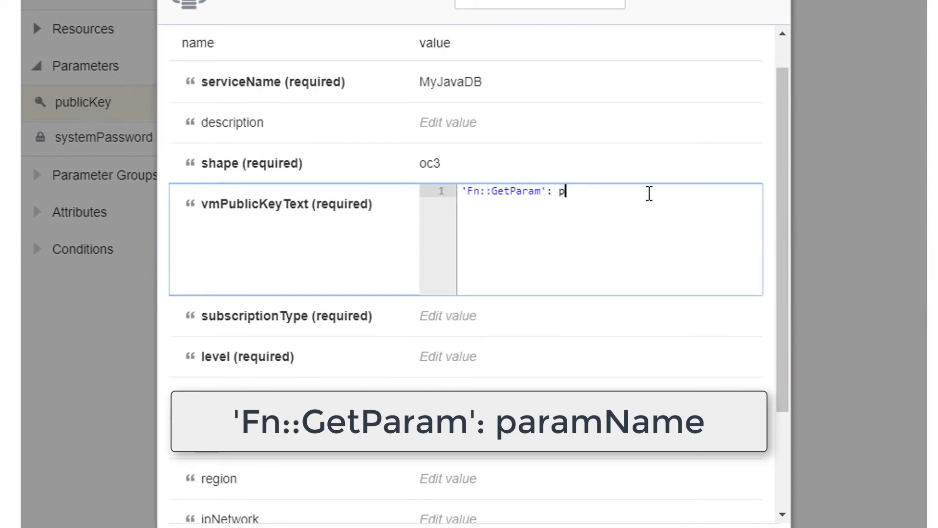
{"action": "type", "text": "ublicKey"}
{"action": "type", "text": "Fn:Get"}
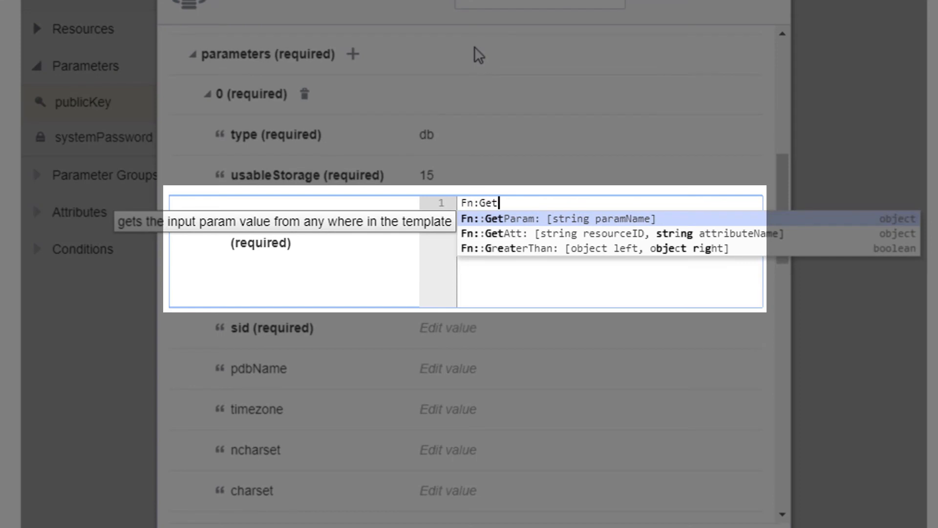
Step: Set adminPassword to Fn::GetParam of systemPassword
{"action": "left_click", "coordinate": [559, 218]}
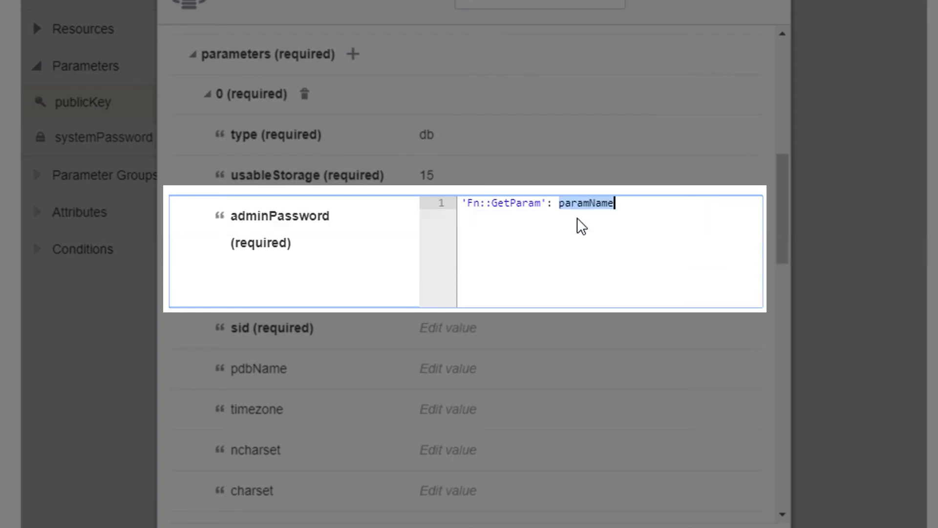
{"action": "key", "text": "Backspace"}
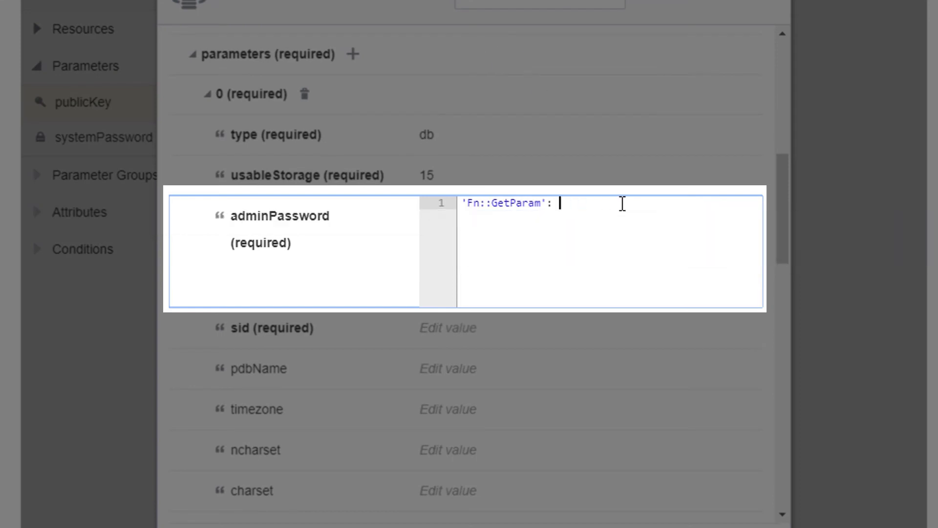
{"action": "type", "text": "systemPassword"}
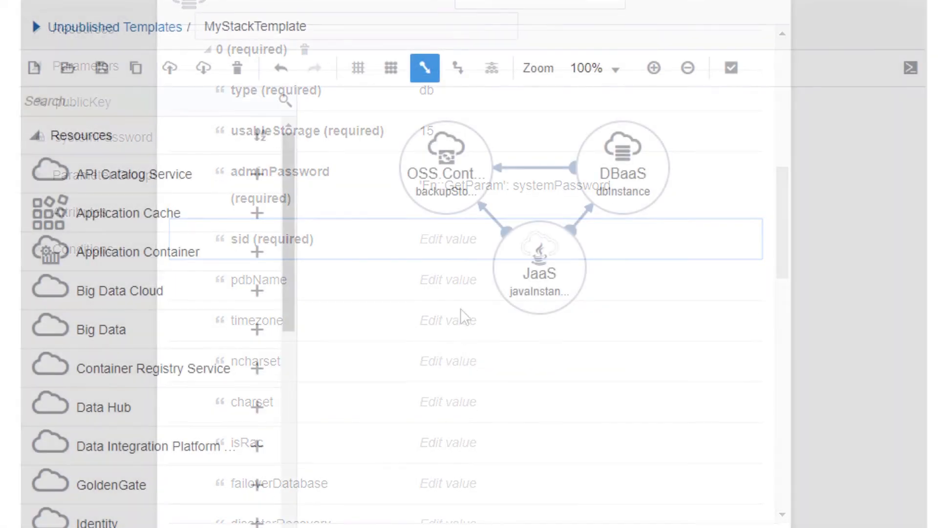
Step: Save MyStackTemplate and validate it to confirm no errors
{"action": "left_click", "coordinate": [103, 67]}
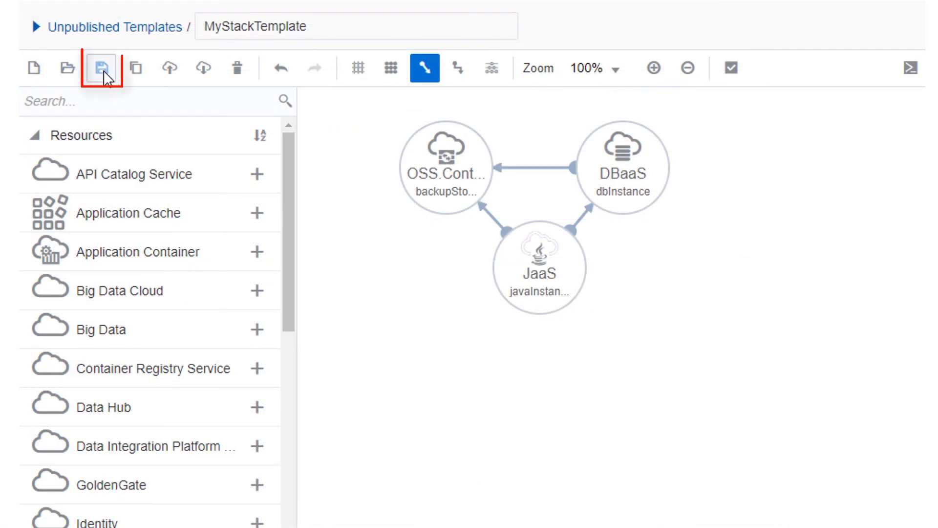
{"action": "left_click", "coordinate": [101, 67]}
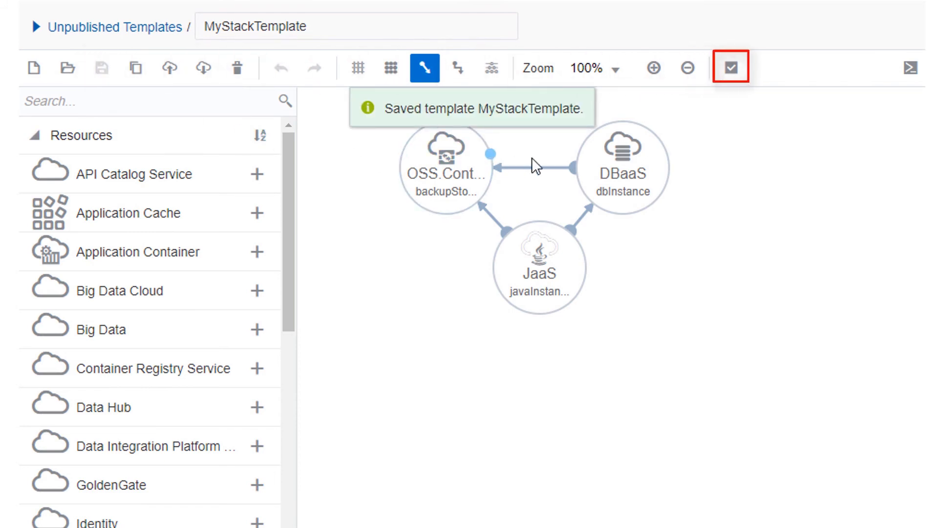
{"action": "mouse_move", "coordinate": [731, 68]}
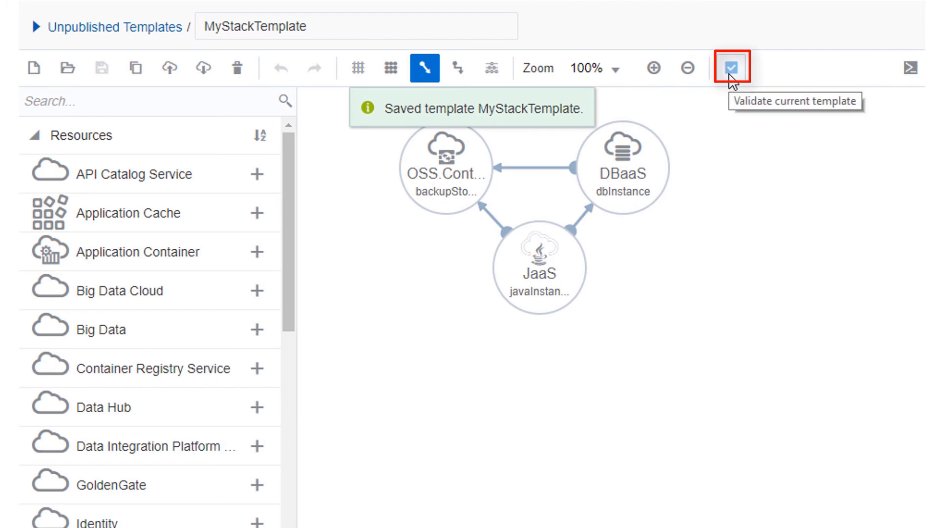
{"action": "left_click", "coordinate": [734, 67]}
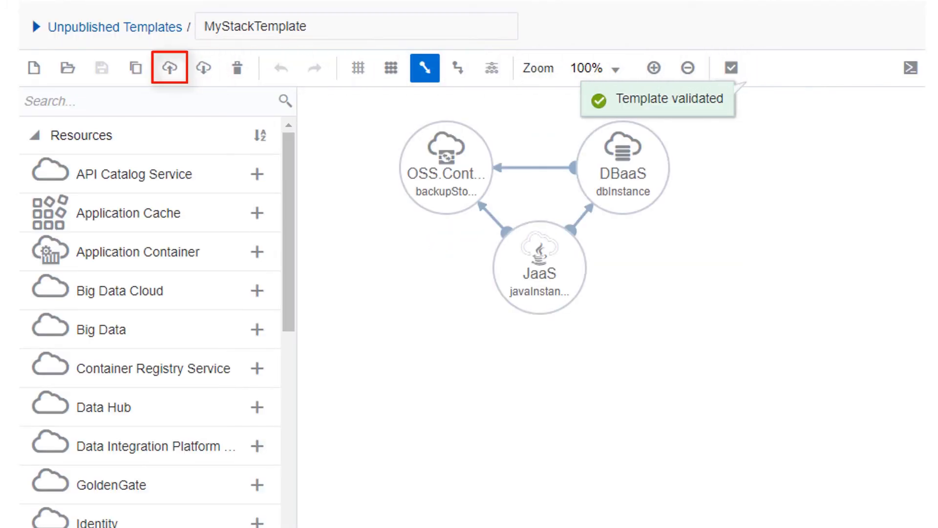
{"action": "mouse_move", "coordinate": [170, 67]}
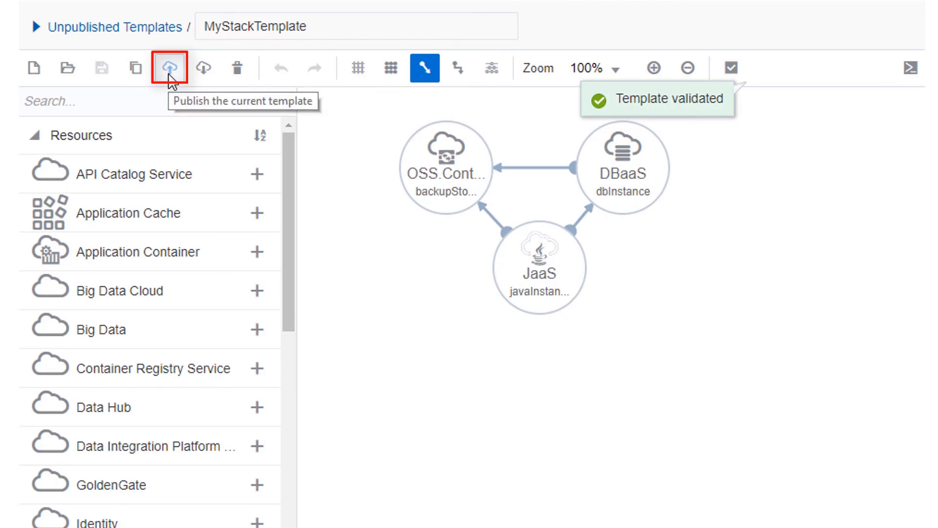
Step: Publish MyStackTemplate, confirming in the publish dialog
{"action": "left_click", "coordinate": [169, 68]}
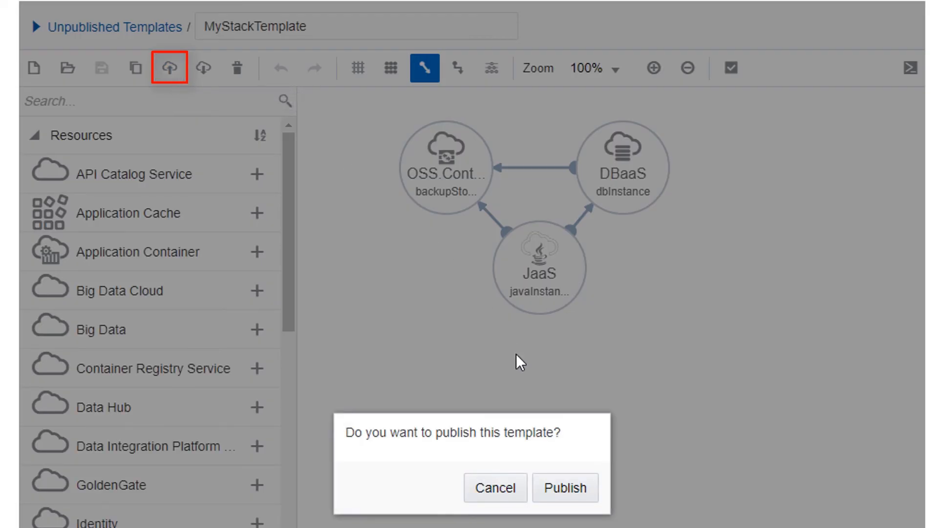
{"action": "left_click", "coordinate": [564, 487]}
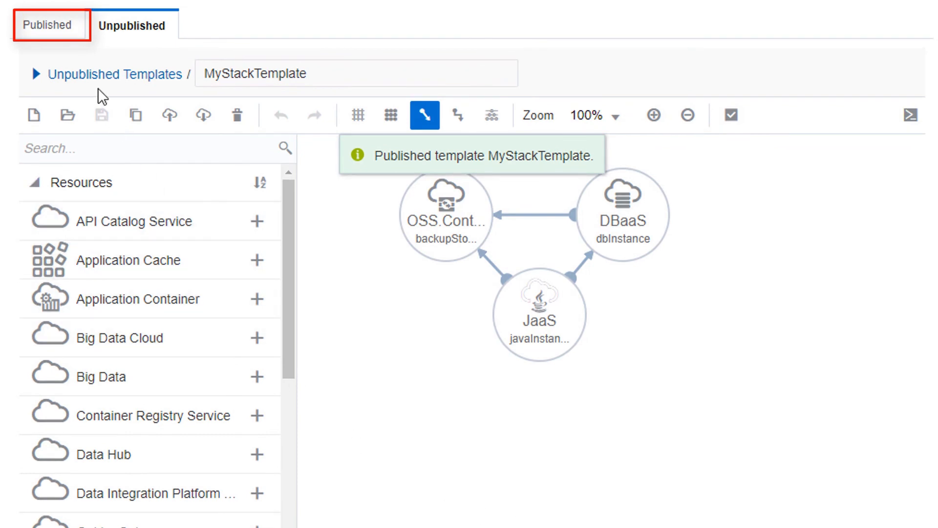
Step: From the Published list, start Create New Instance for MyStackTemplate
{"action": "left_click", "coordinate": [49, 26]}
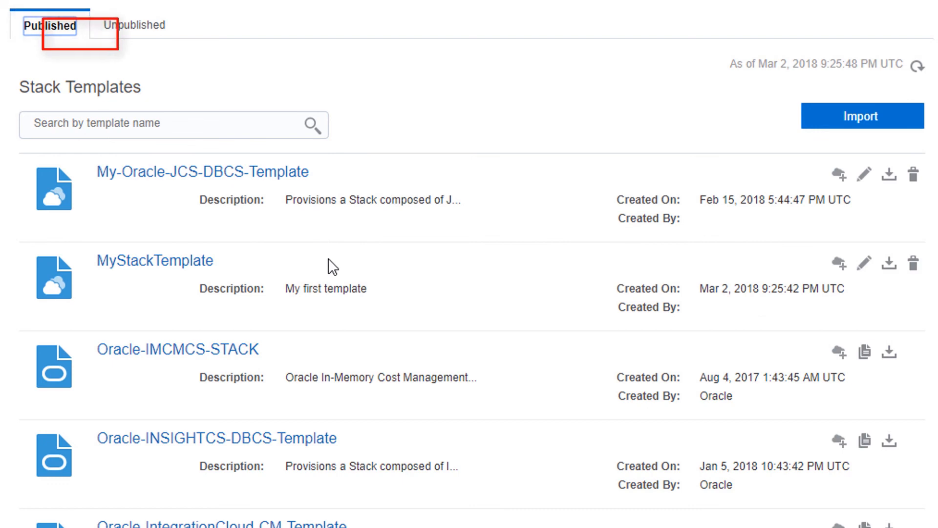
{"action": "mouse_move", "coordinate": [839, 264]}
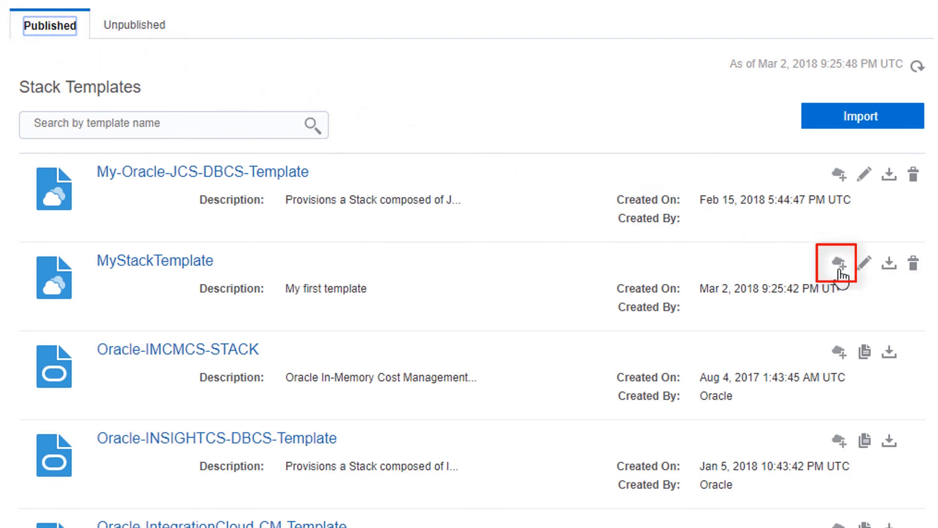
{"action": "left_click", "coordinate": [839, 263]}
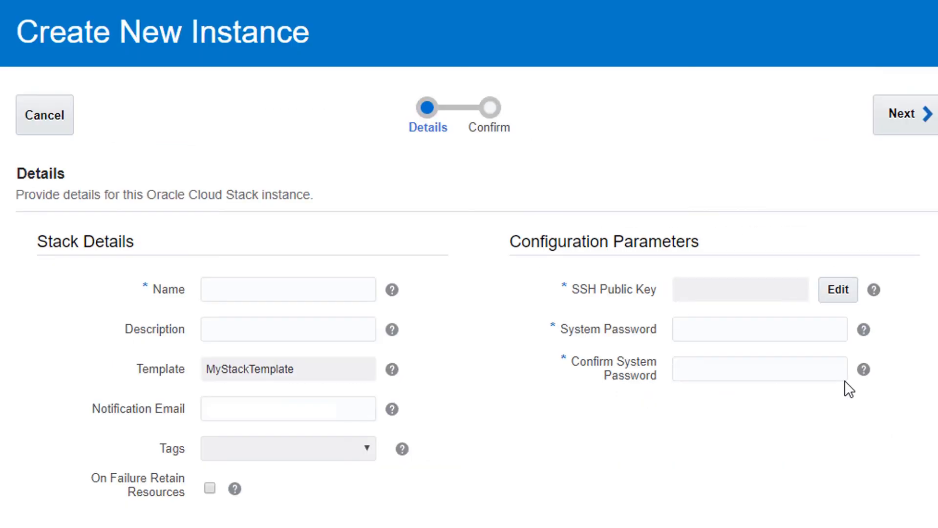